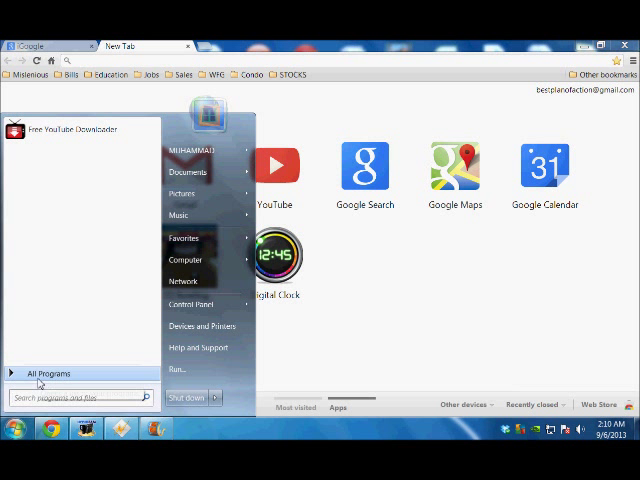
Open All Control Panel Items from the Start menu's Control Panel entry
click(47, 373)
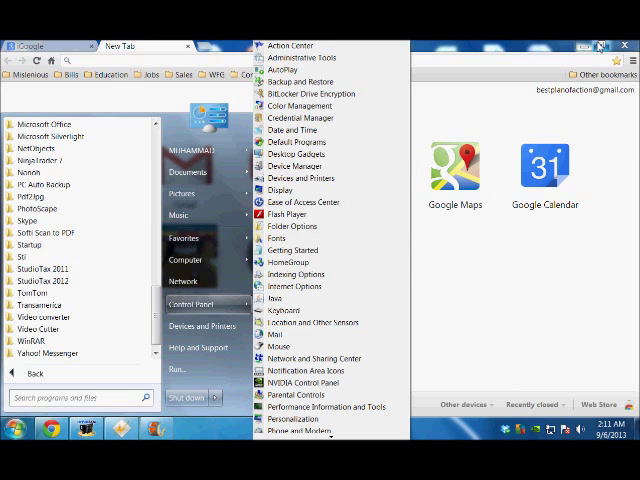
click(196, 303)
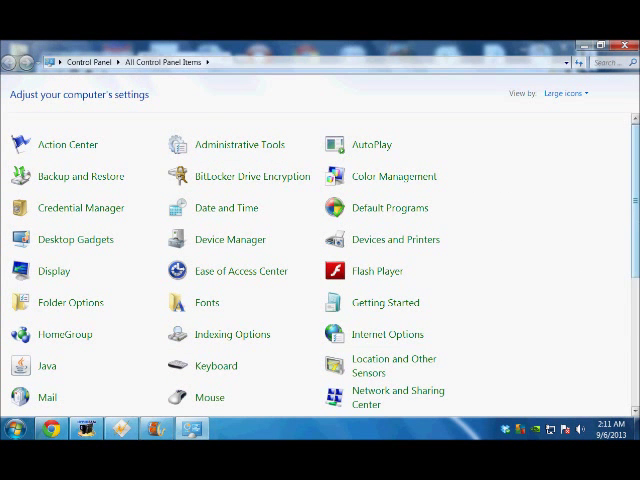
scroll(down, 3)
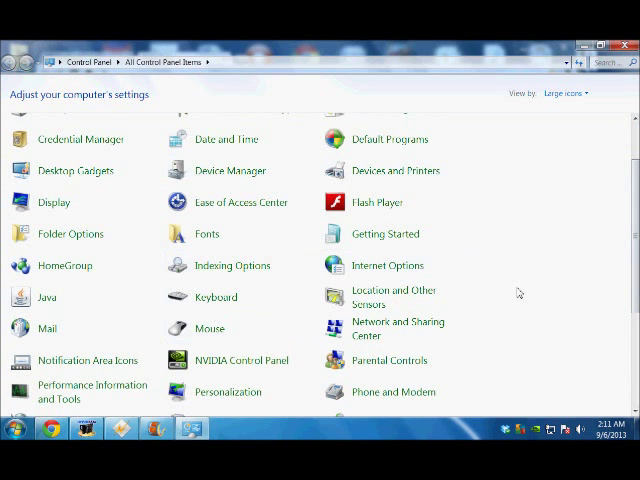
scroll(down, 3)
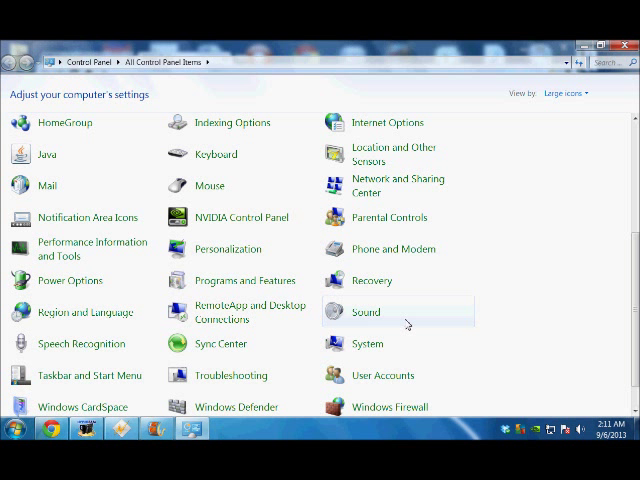
mouse_move(367, 323)
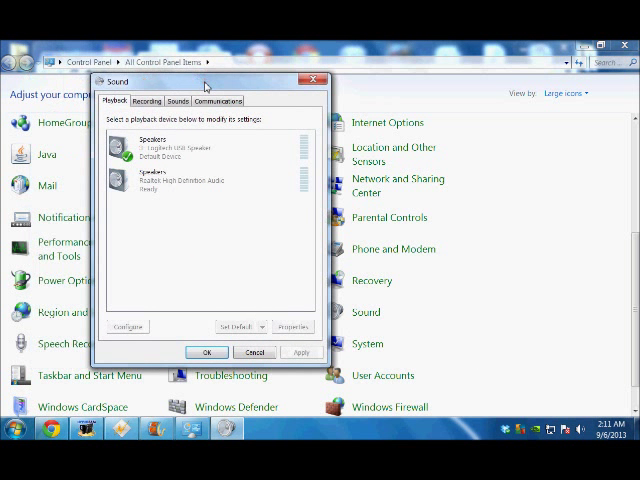
mouse_move(160, 210)
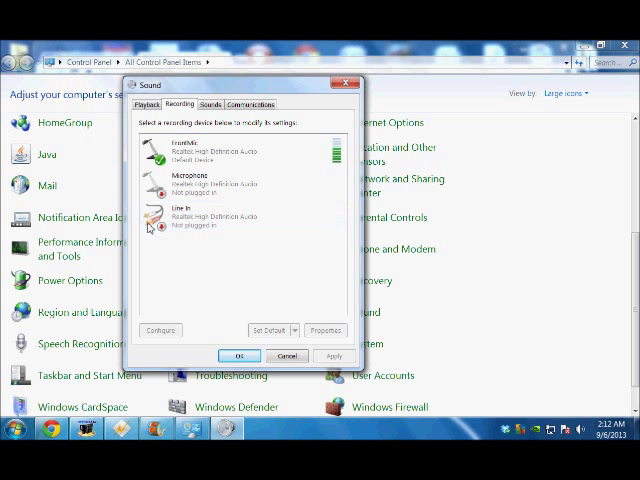
Open Sound, then open the FrontMic recording device's properties
click(220, 185)
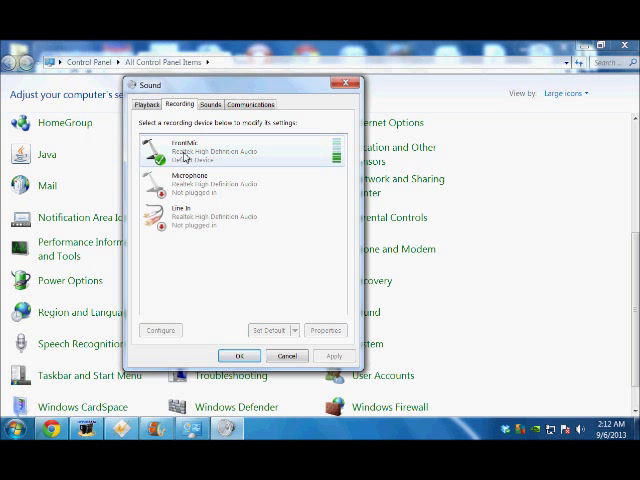
click(325, 330)
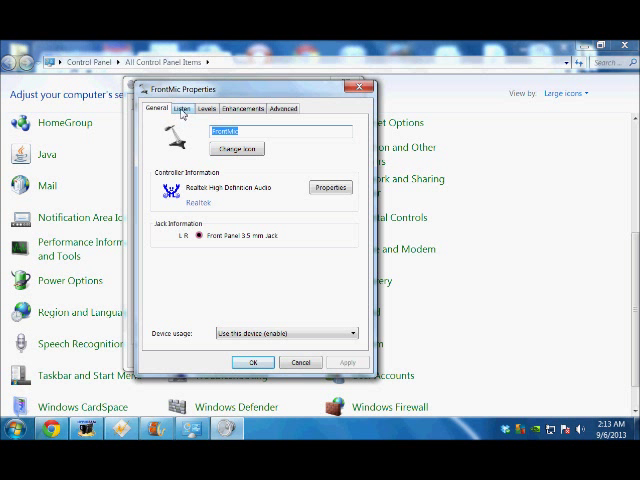
Show the Listen tab of FrontMic Properties
click(181, 108)
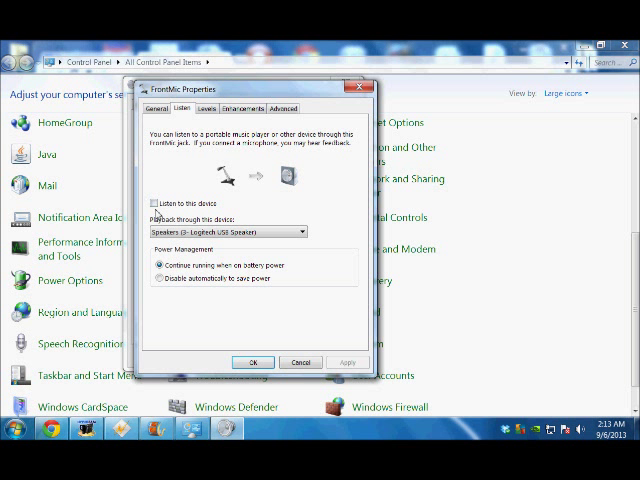
Enable 'Listen to this device' for FrontMic and apply the change
click(162, 204)
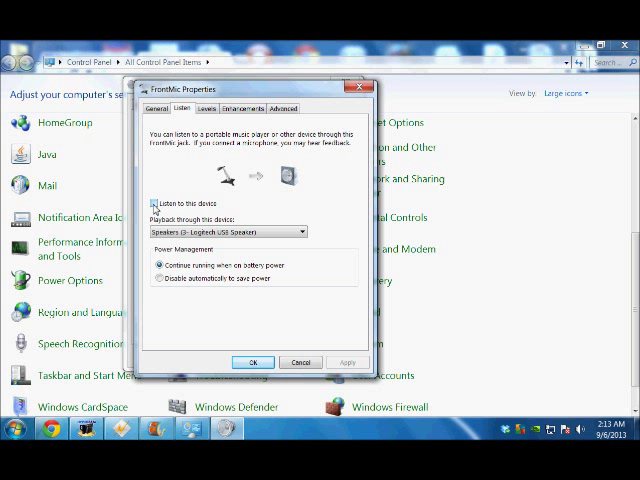
click(147, 203)
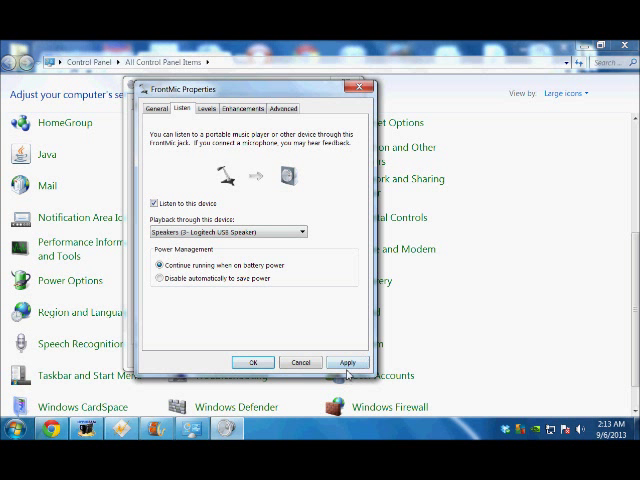
click(348, 362)
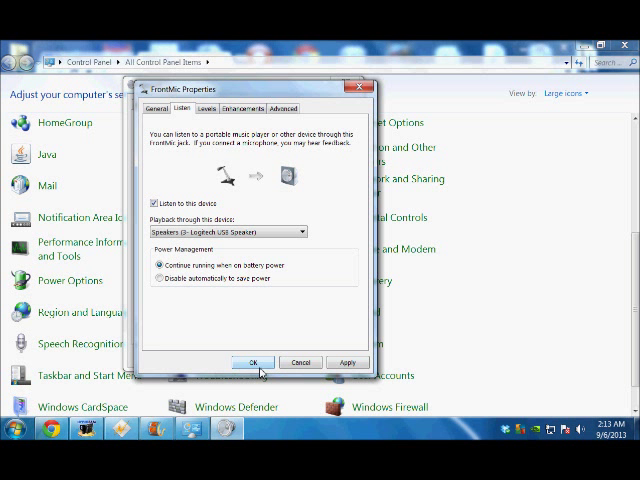
mouse_move(280, 337)
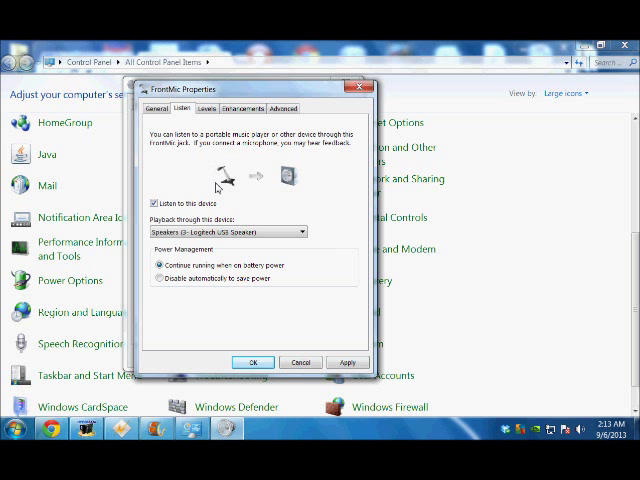
mouse_move(297, 182)
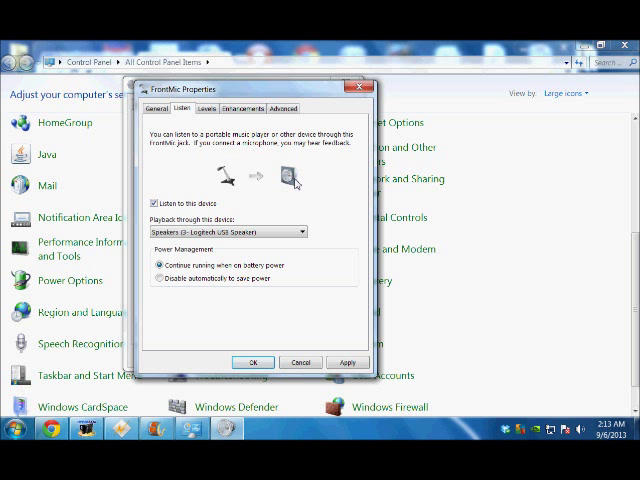